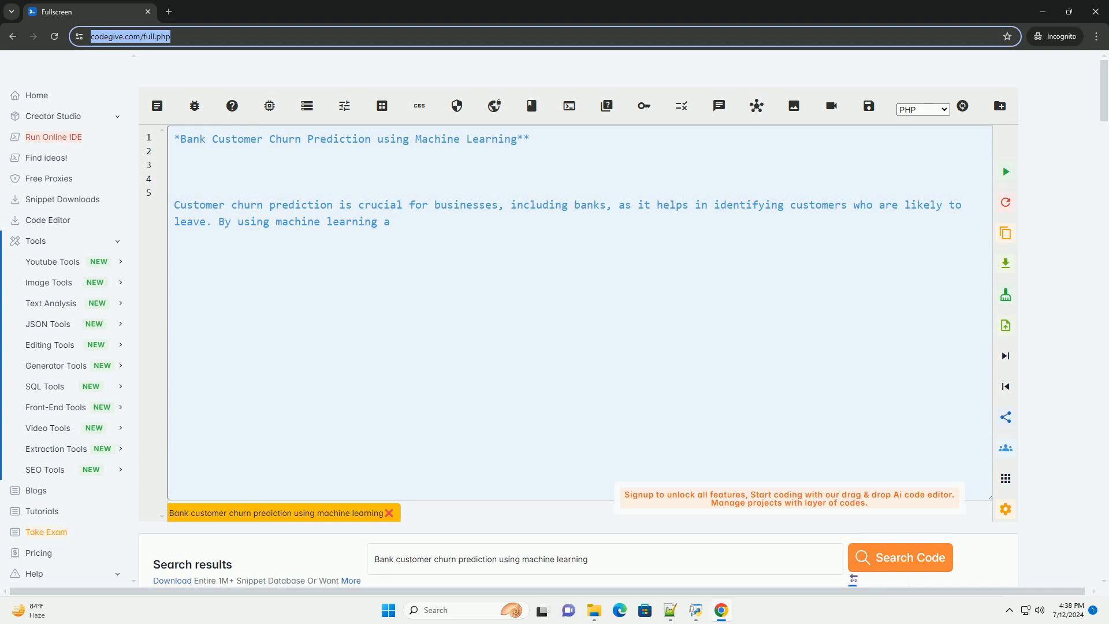
text(lgorithms, banks can analyze historical data to predict which customers are at risk of churn, allowing them to take proactive measures to retain those customers.)
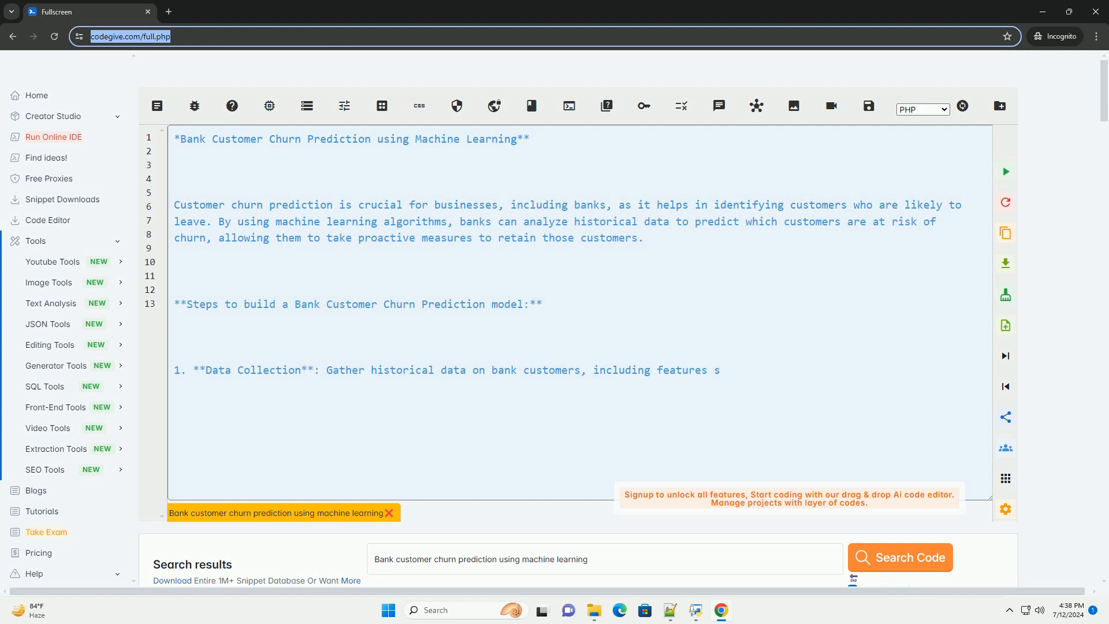
text(uch as demographics, account transactions, customer interactions, etc.)
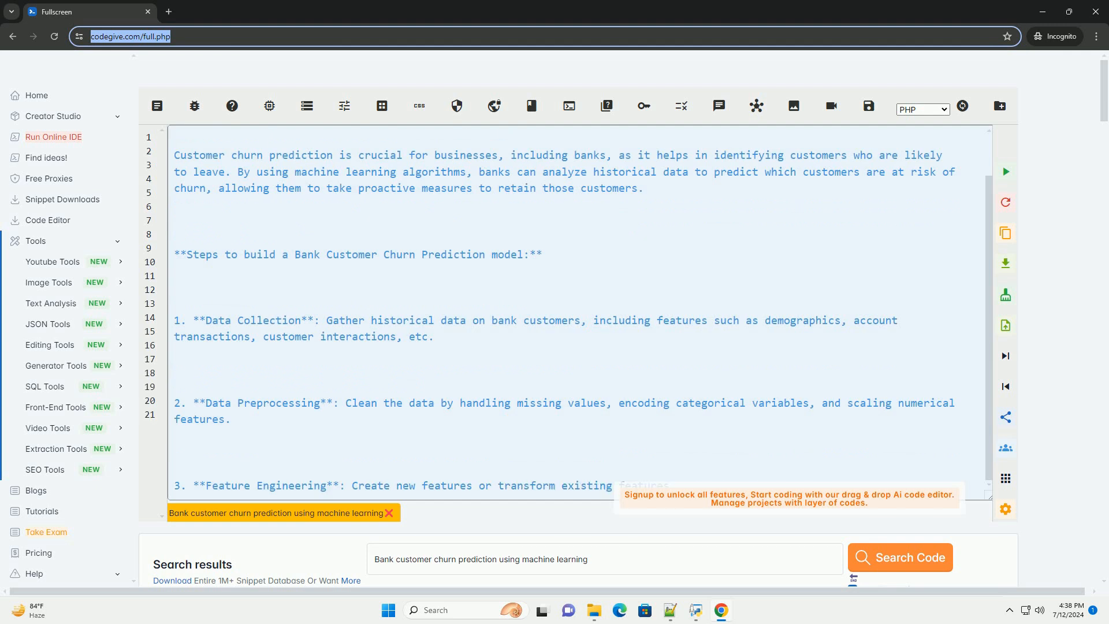
scroll(down, 3)
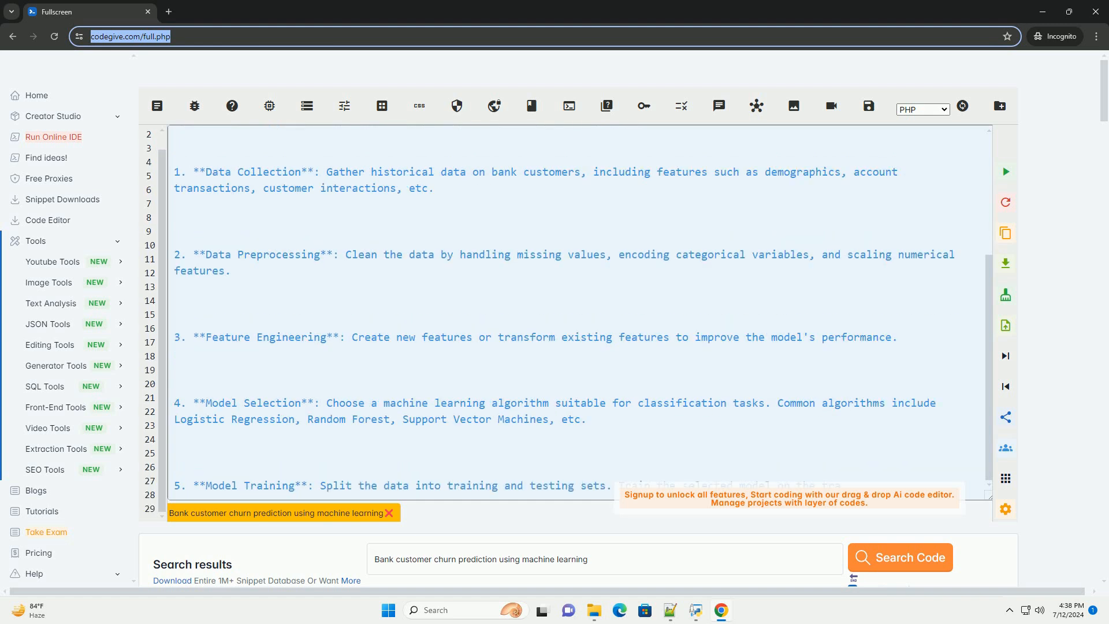
scroll(down, 3)
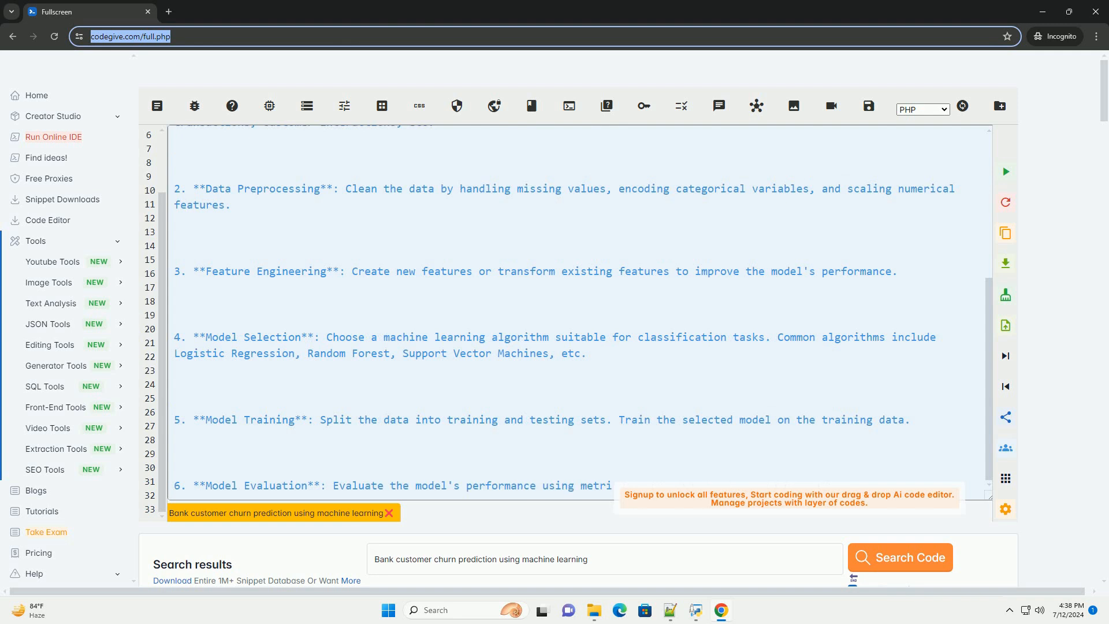
scroll(down, 3)
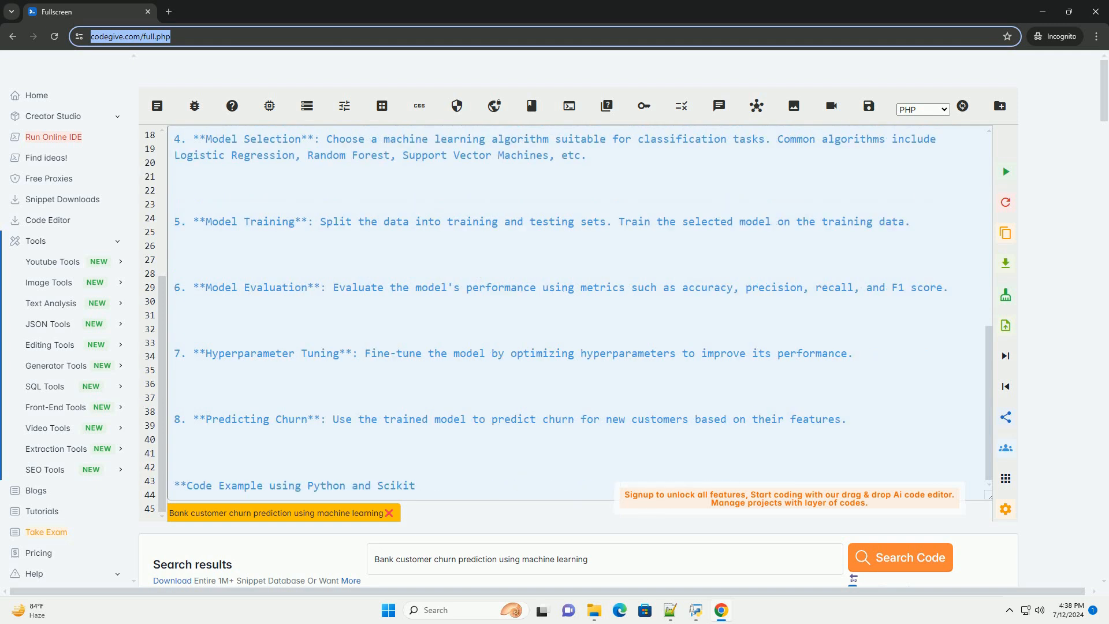
scroll(down, 3)
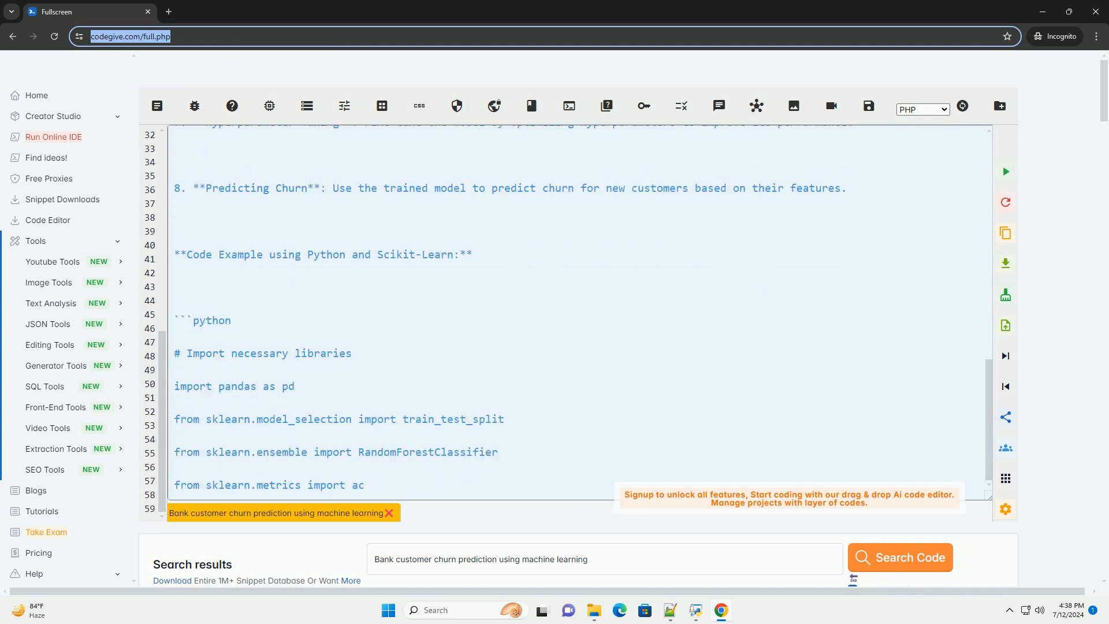
scroll(down, 3)
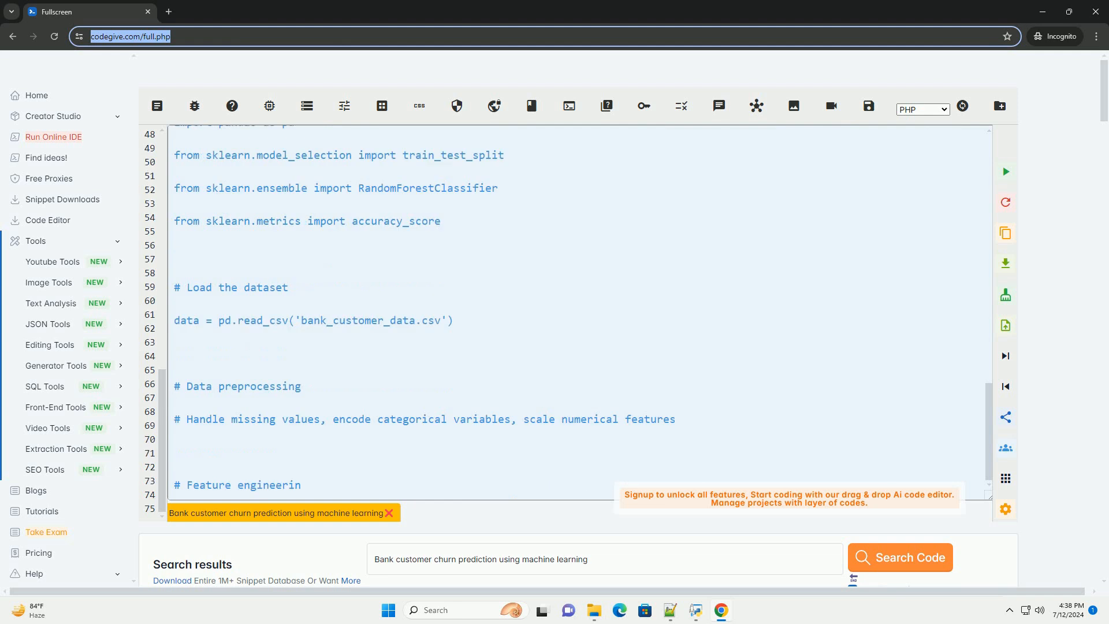
scroll(down, 3)
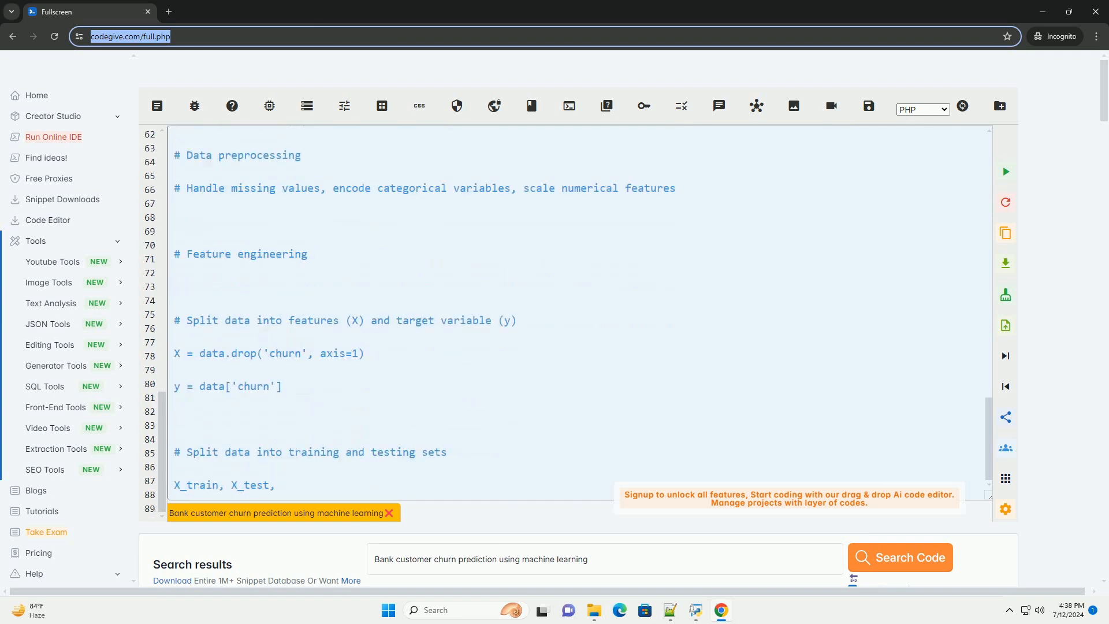
text(y_train, y_test = train_test_split(X, y, test_size=0.2, random_state=42)
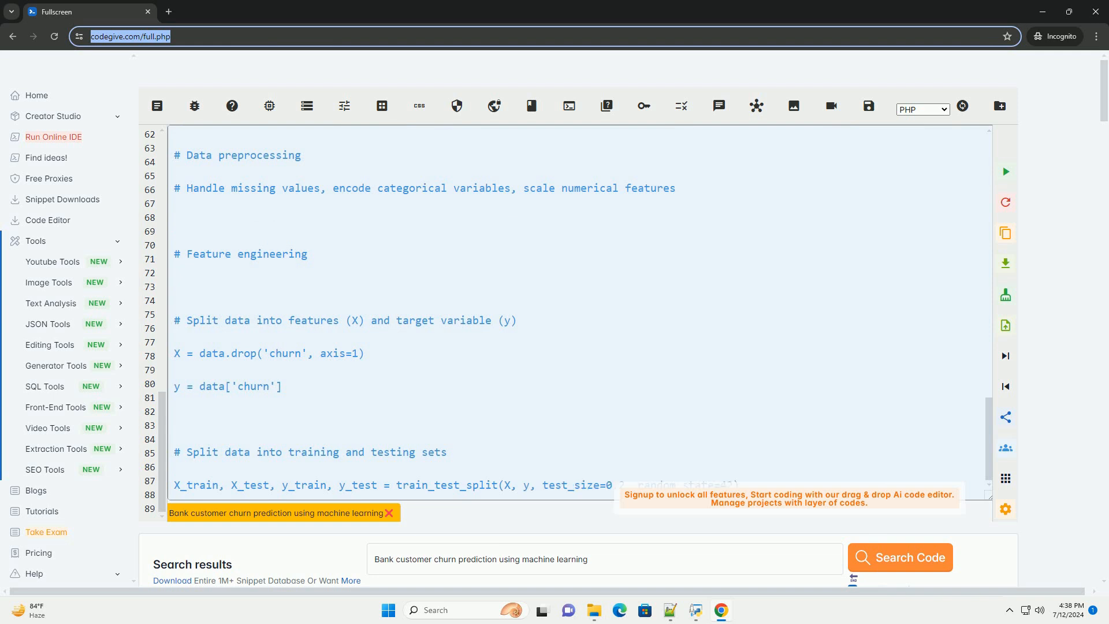
scroll(down, 3)
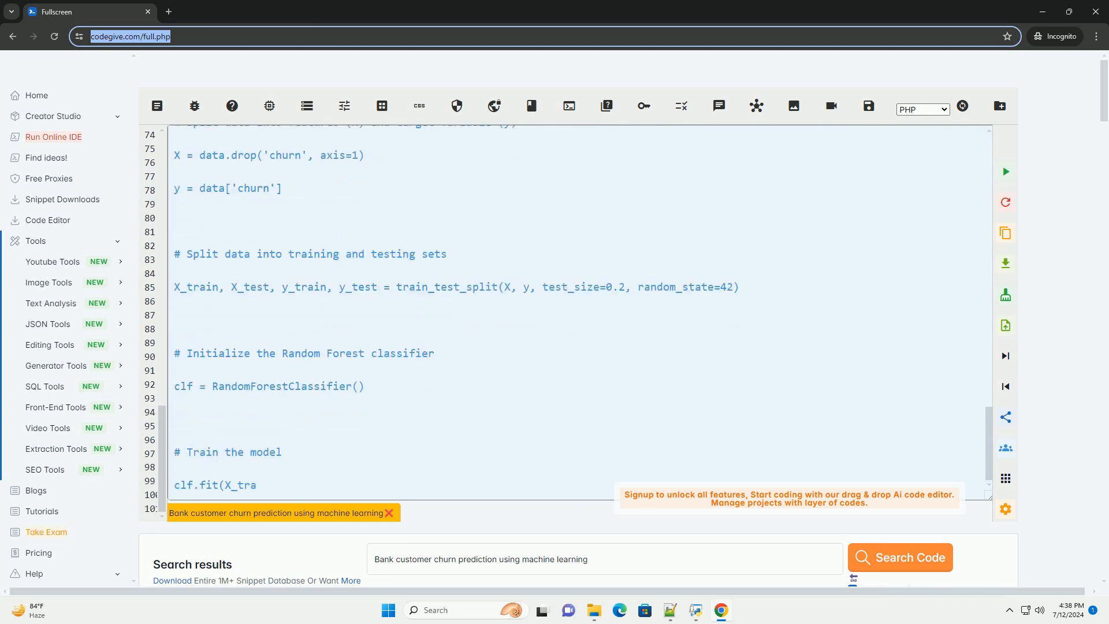
scroll(down, 3)
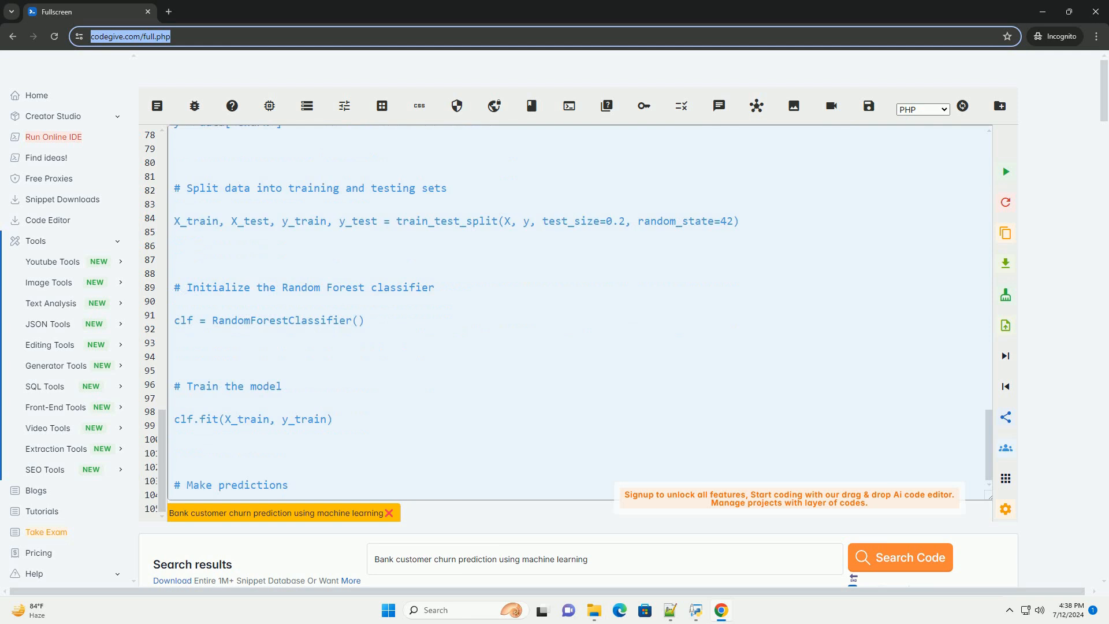
scroll(down, 3)
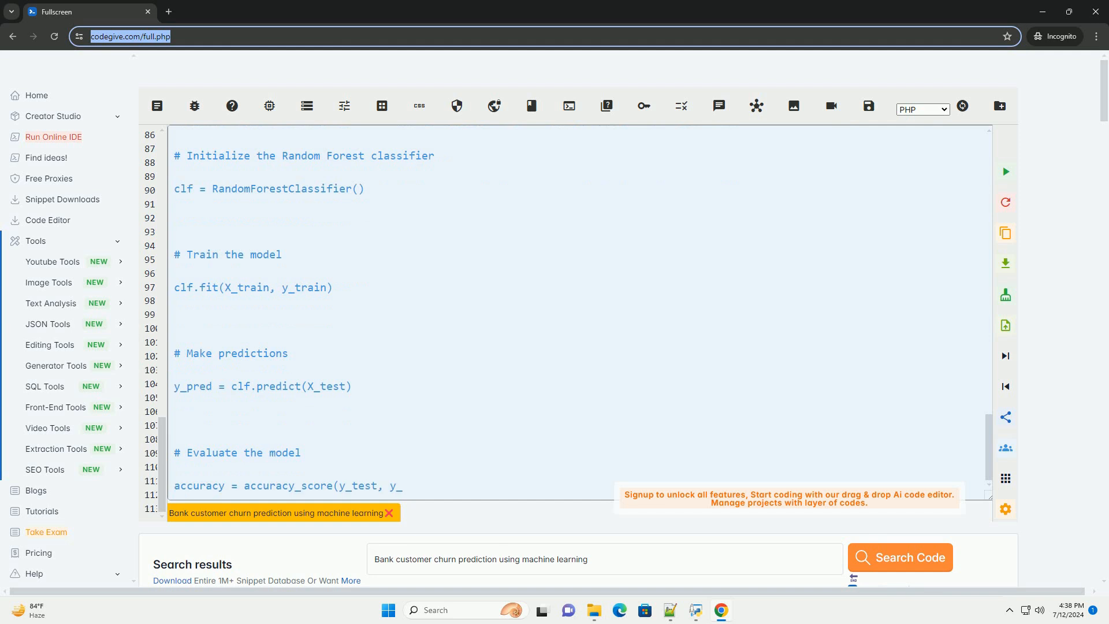
scroll(down, 3)
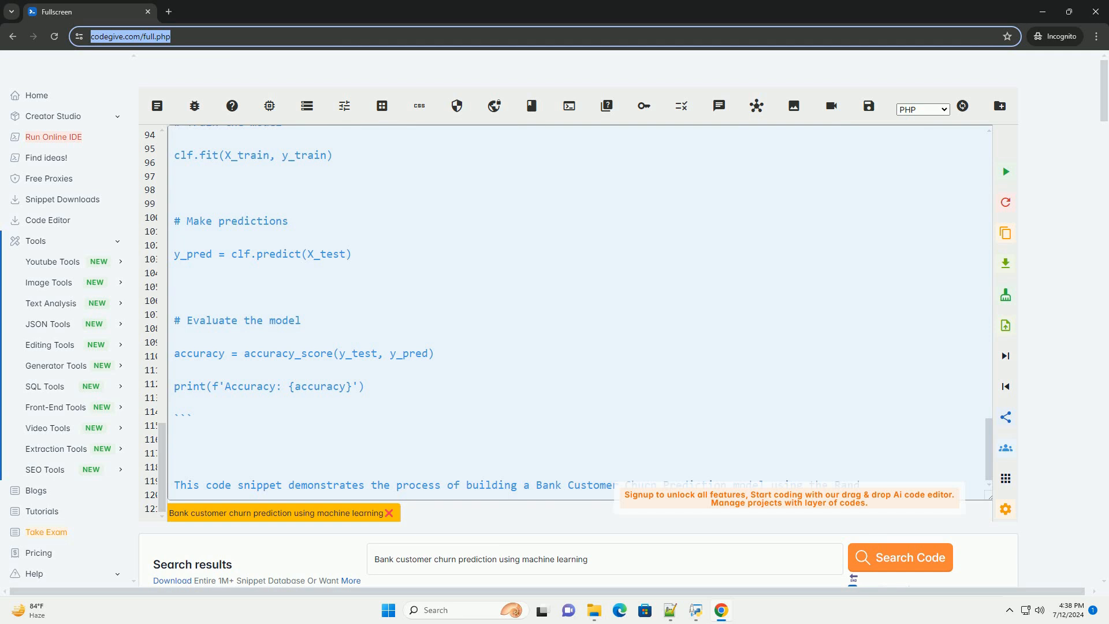
scroll(down, 3)
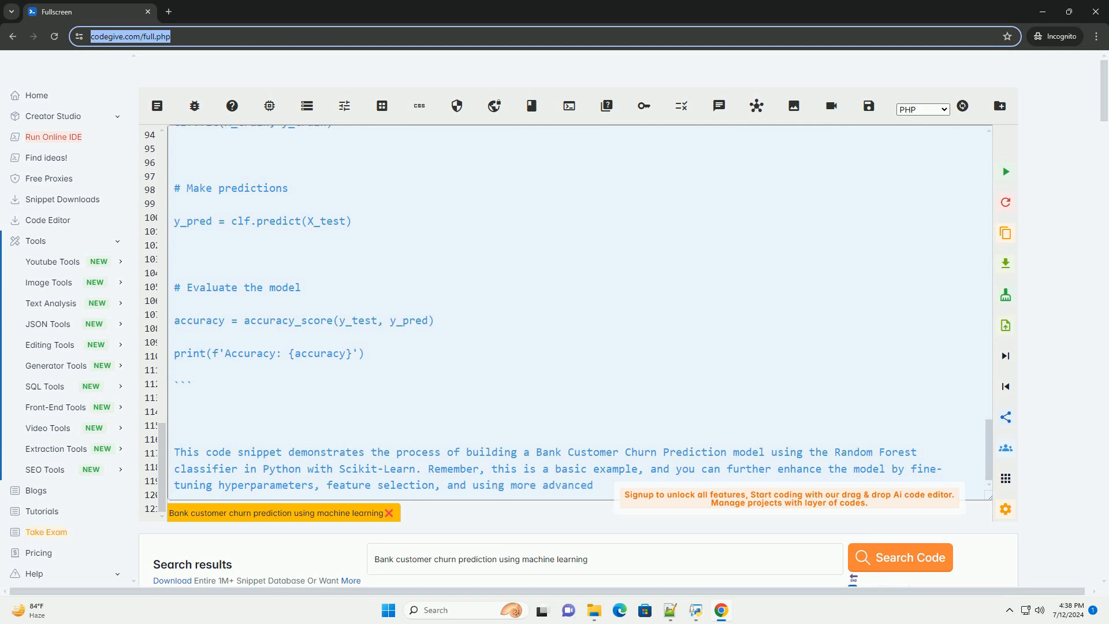
scroll(down, 3)
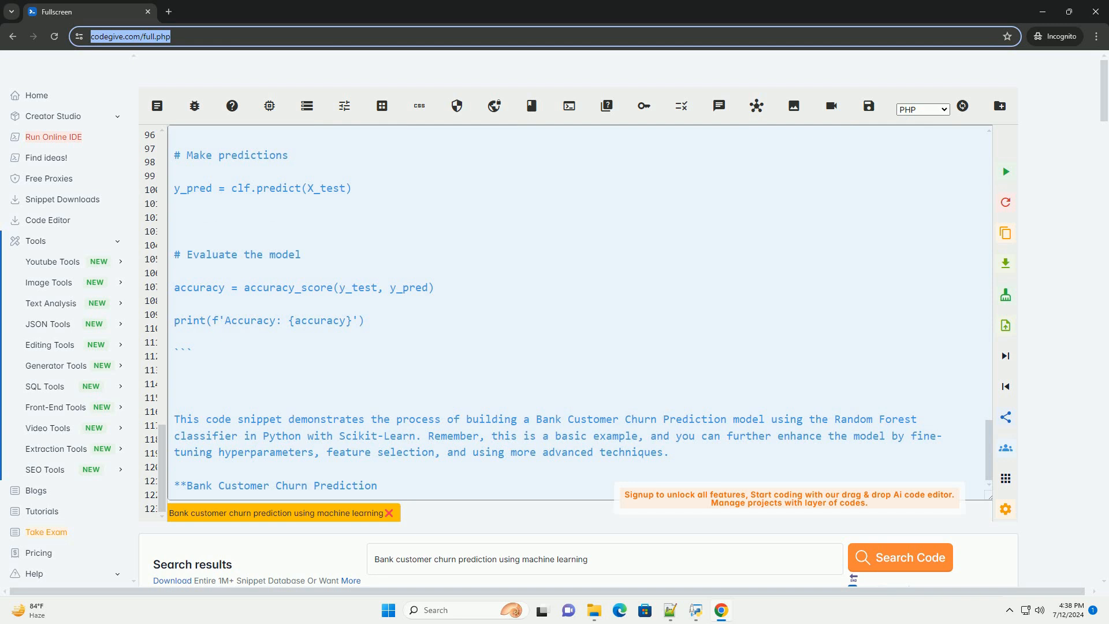
text(using Machine Learning**)
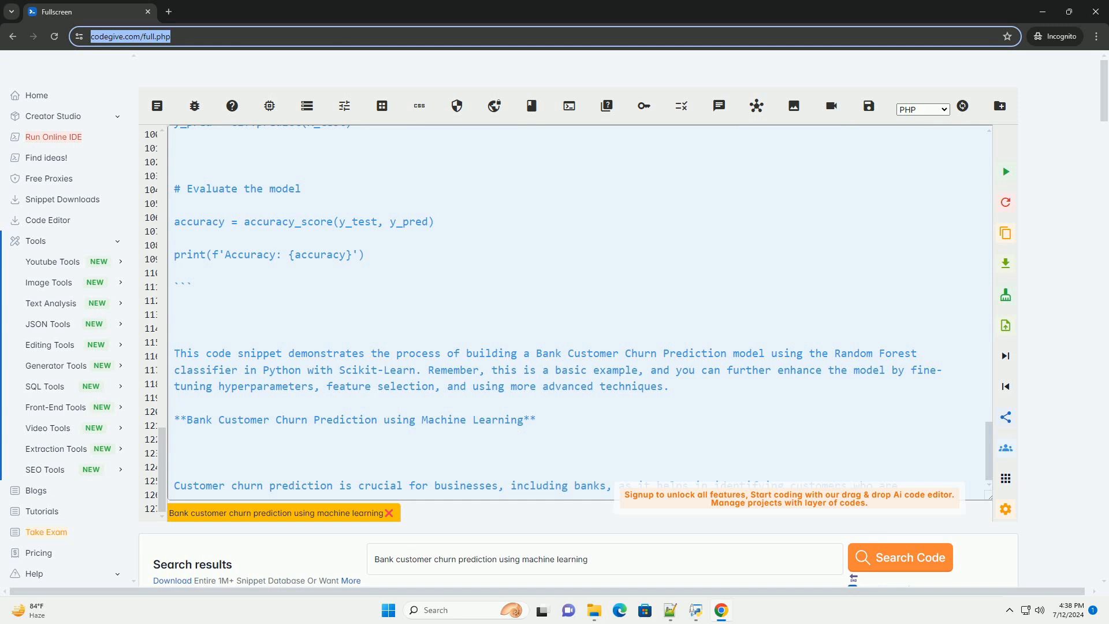
scroll(down, 3)
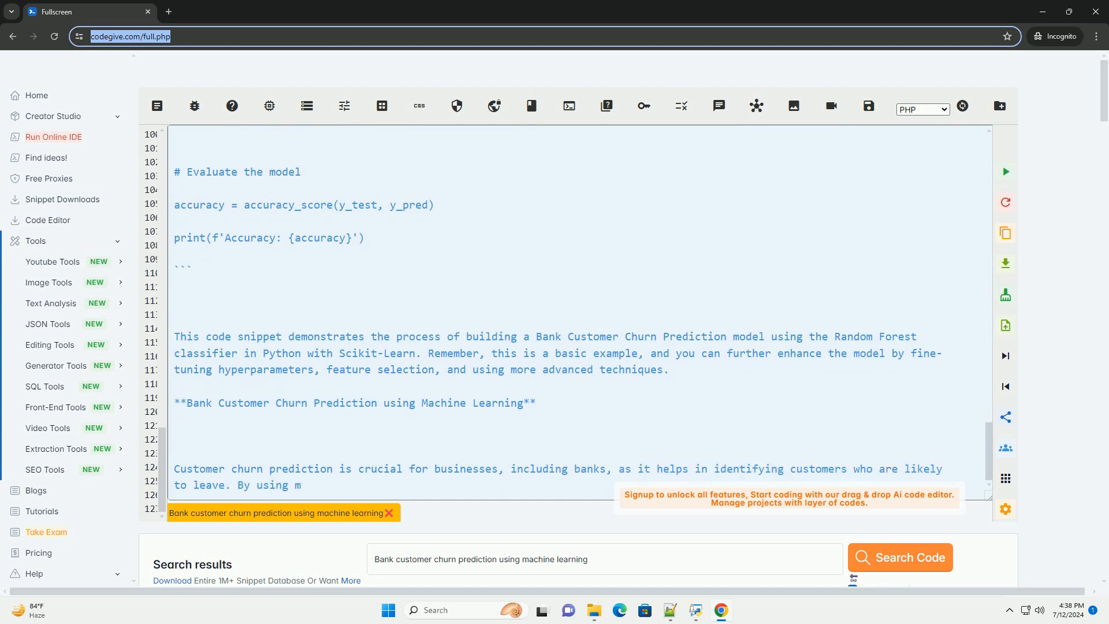
text(achine learning algorithm)
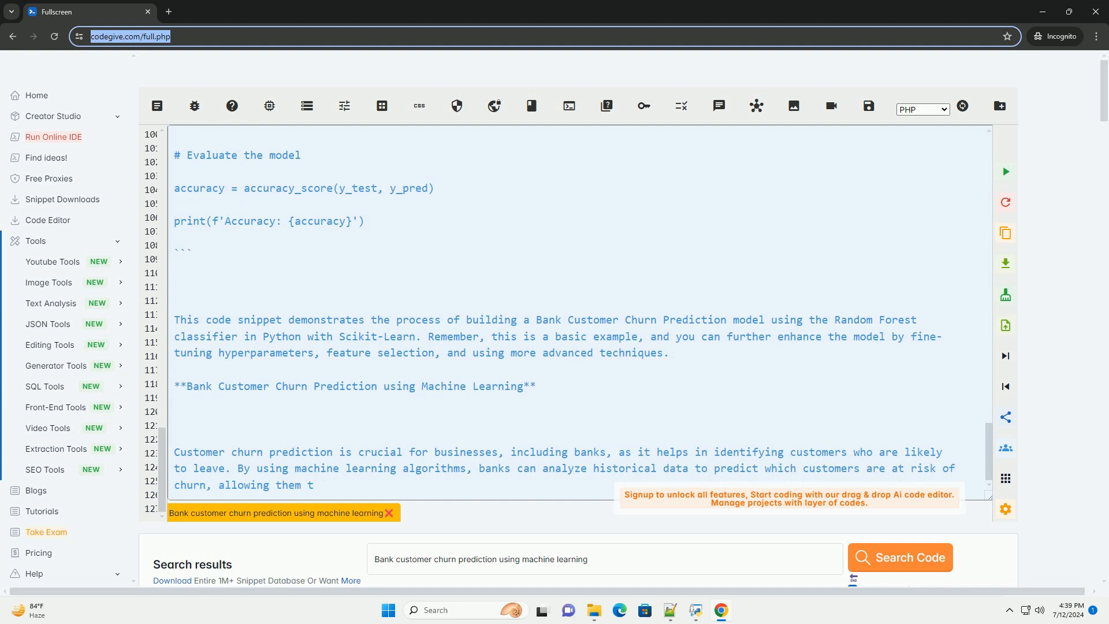
text(o take proactive measures to retain those cust)
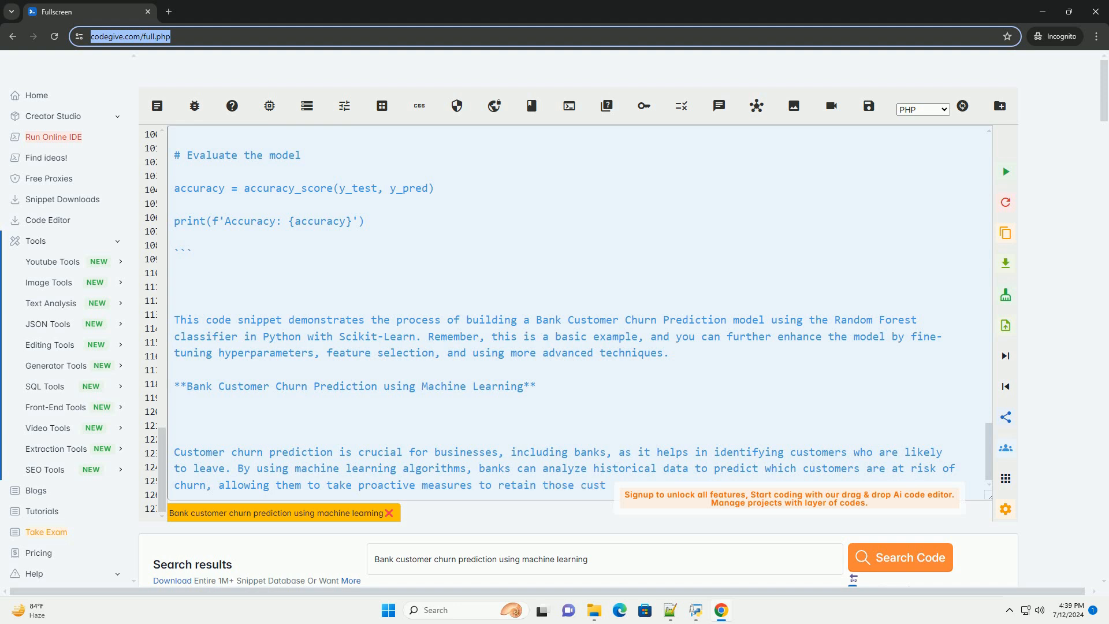
scroll(down, 3)
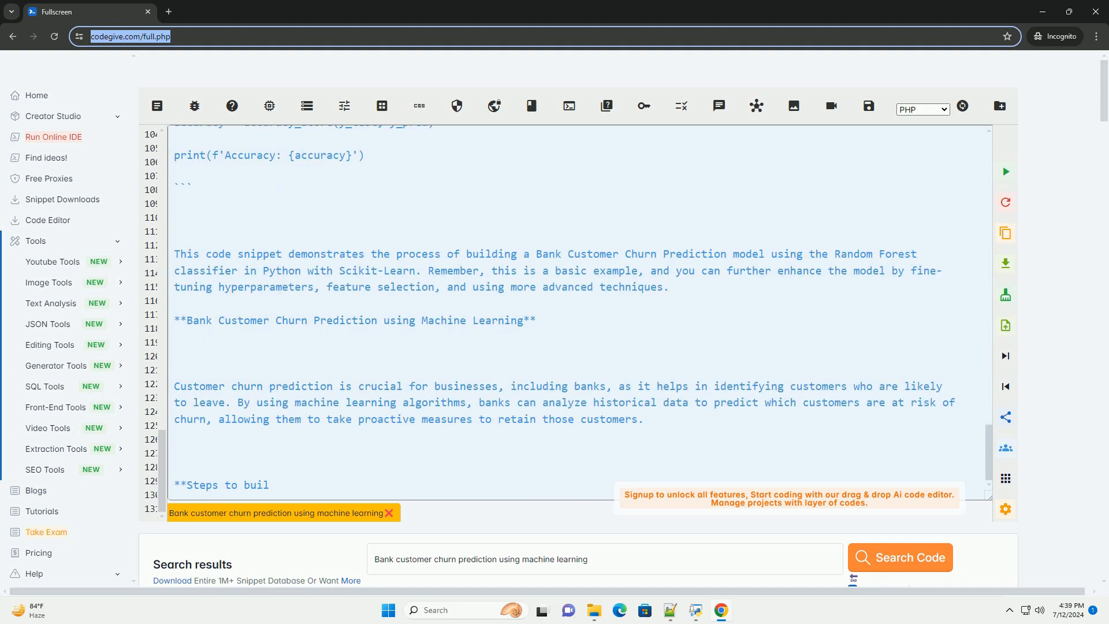